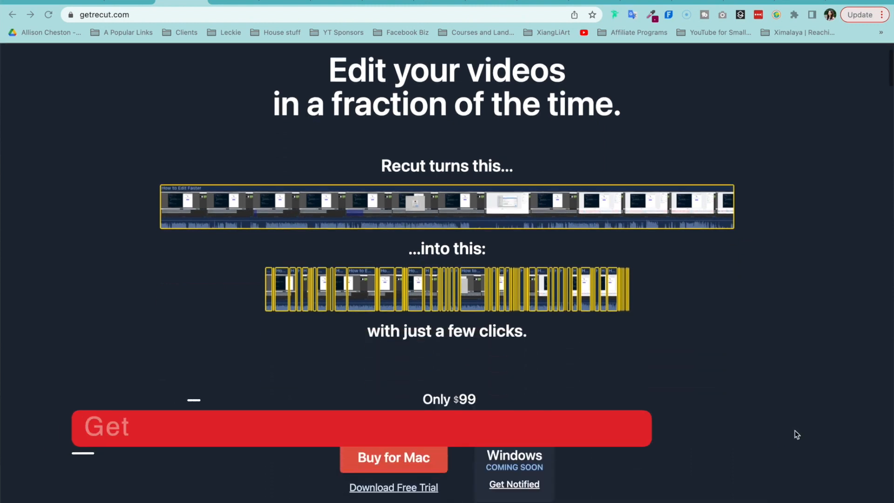
Scroll the getrecut.com page down to the Mac pricing and trial offer
{"action": "scroll", "scroll_direction": "down", "scroll_amount": 3}
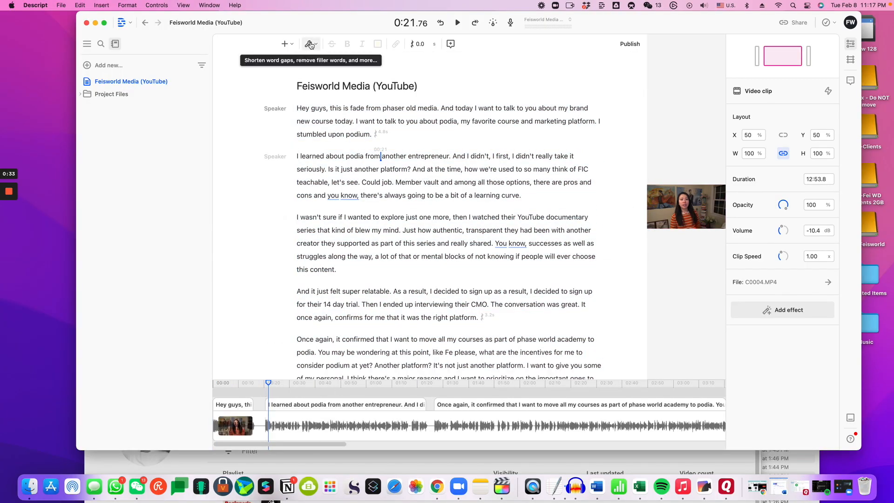
Reveal the Shorten word gaps cleanup tool before switching to the empty Recut window
{"action": "left_click", "coordinate": [308, 43]}
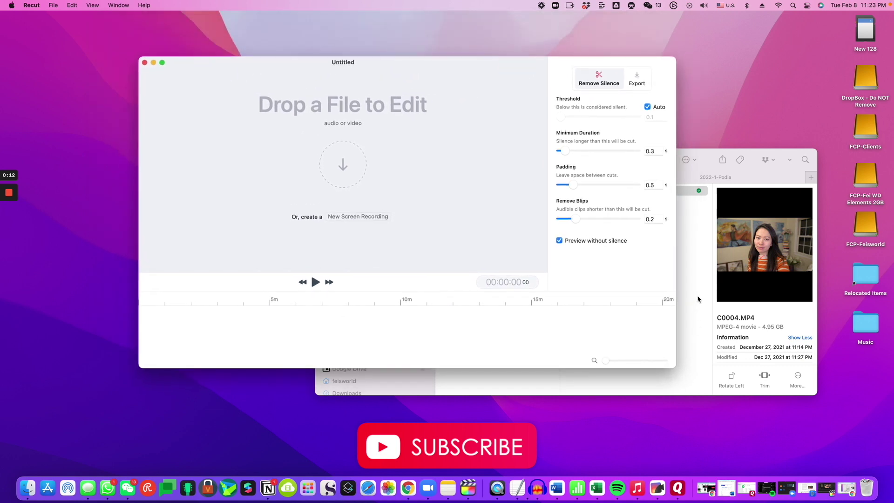
{"action": "mouse_move", "coordinate": [687, 296]}
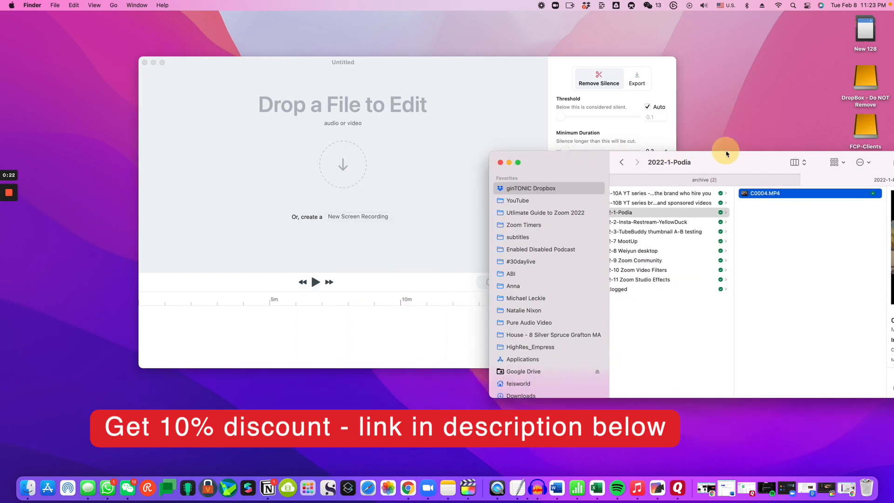
Drop C0004.MP4 from Finder into Recut so its silences are analysed (12:55 to 12:14, 90 cuts)
{"action": "left_click_drag", "start_coordinate": [765, 193], "coordinate": [342, 171]}
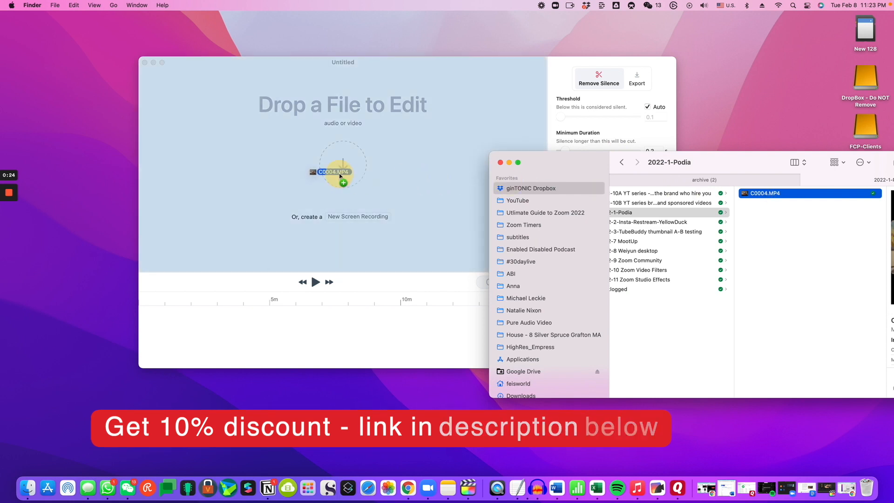
{"action": "left_click_drag", "start_coordinate": [333, 171], "coordinate": [342, 162]}
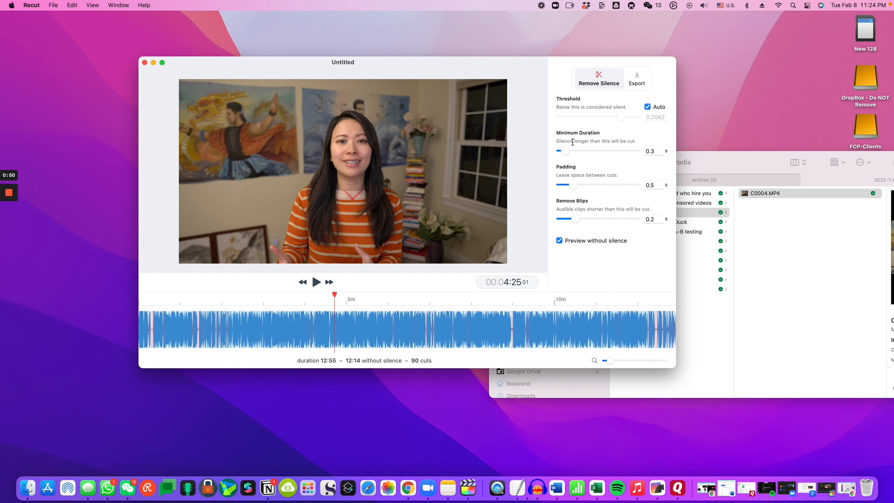
{"action": "mouse_move", "coordinate": [574, 228]}
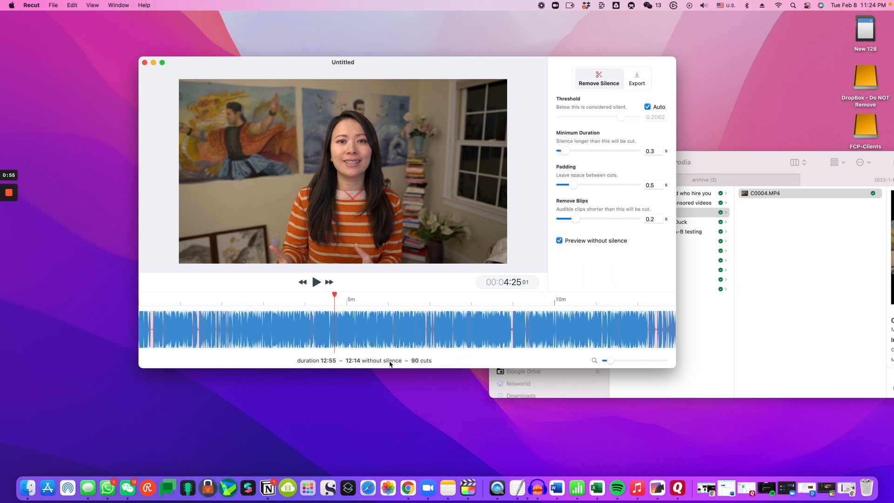
{"action": "mouse_move", "coordinate": [549, 275]}
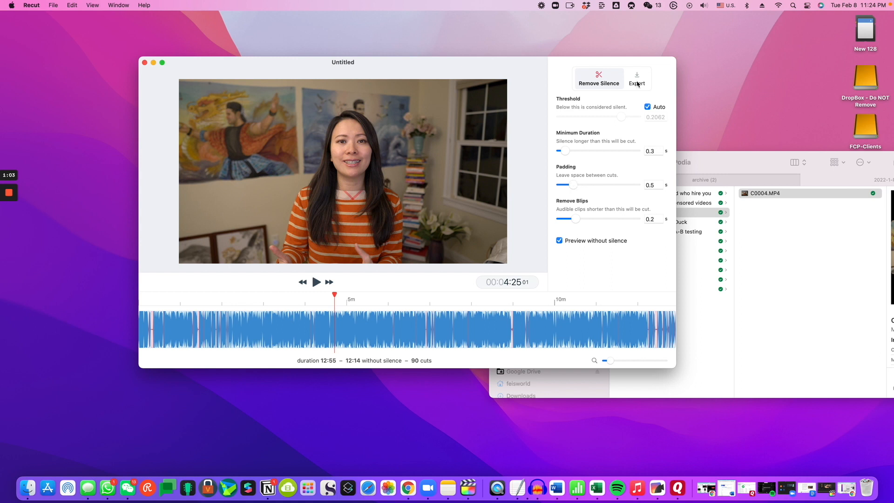
Export the silence-free video keeping 1920x1080 resolution and the Passthrough preset
{"action": "left_click", "coordinate": [637, 79]}
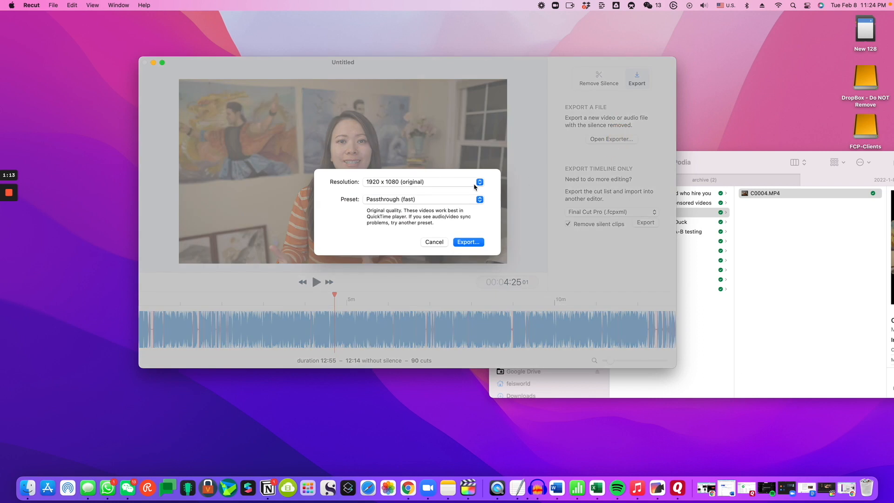
{"action": "left_click", "coordinate": [479, 182]}
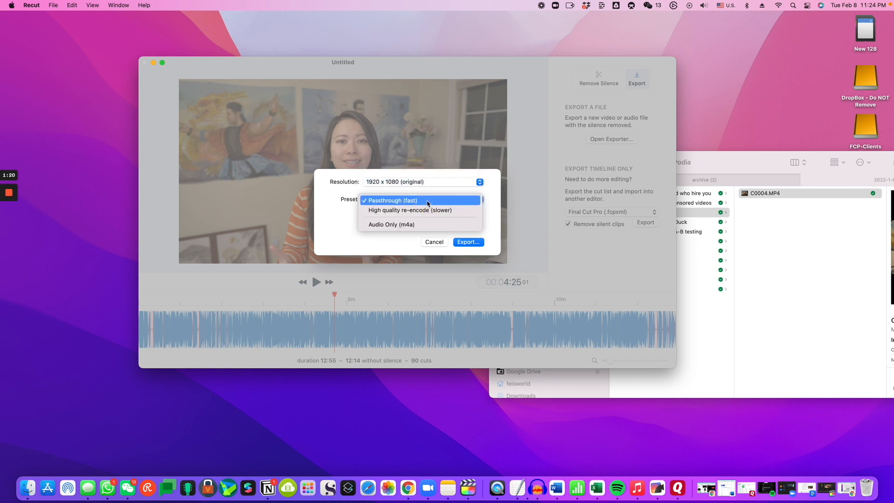
{"action": "left_click", "coordinate": [391, 201]}
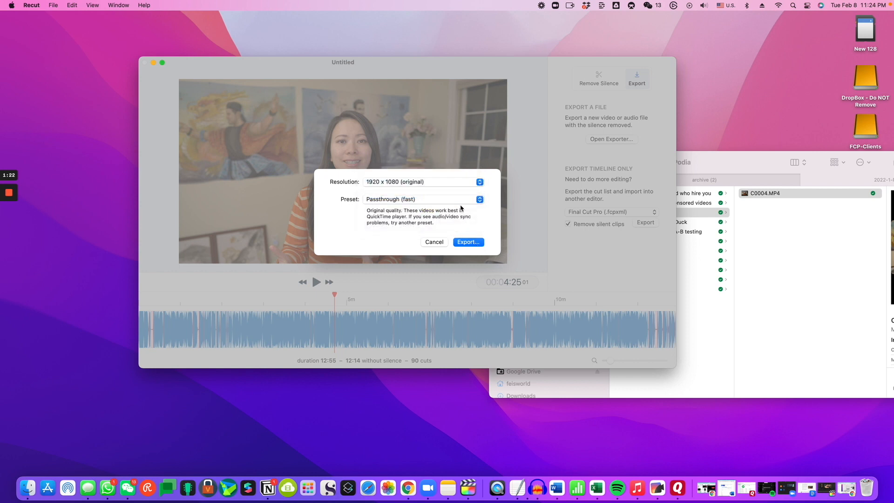
{"action": "left_click", "coordinate": [467, 242]}
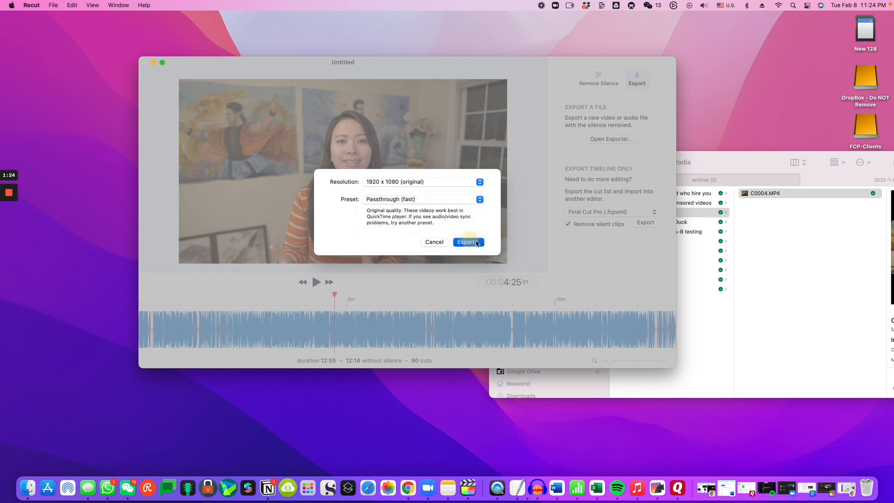
{"action": "left_click", "coordinate": [468, 242]}
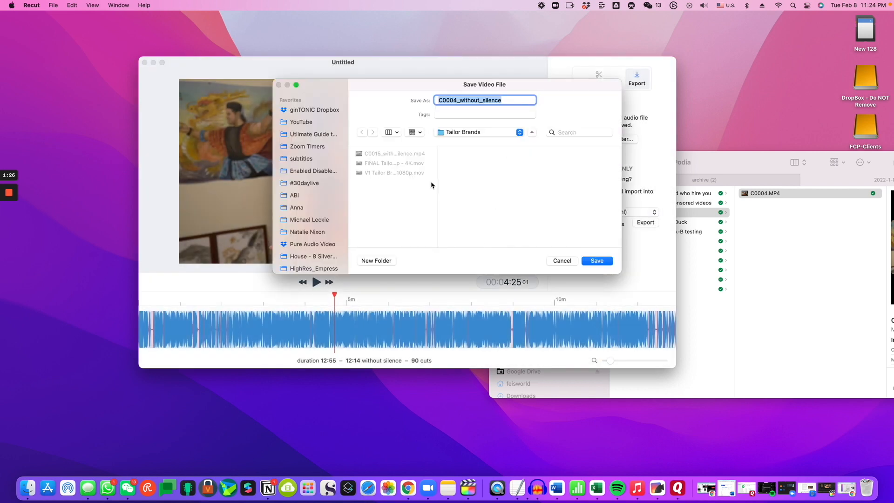
Save the export as C0004_without_silence into the Downloads folder
{"action": "scroll", "scroll_direction": "down", "scroll_amount": 3}
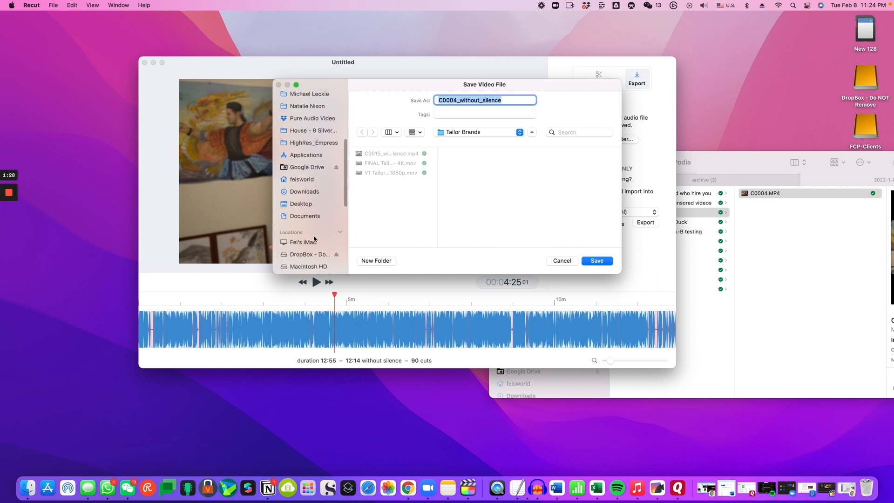
{"action": "left_click", "coordinate": [304, 190]}
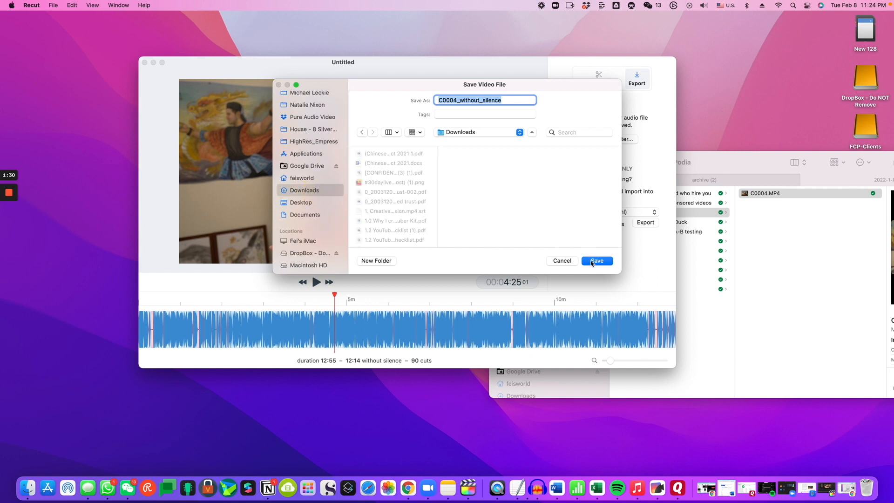
{"action": "left_click", "coordinate": [441, 101]}
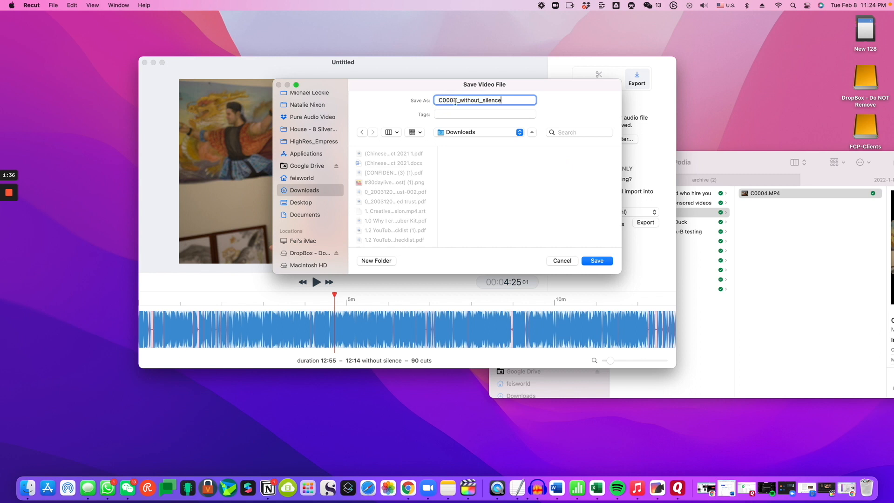
{"action": "left_click", "coordinate": [597, 260]}
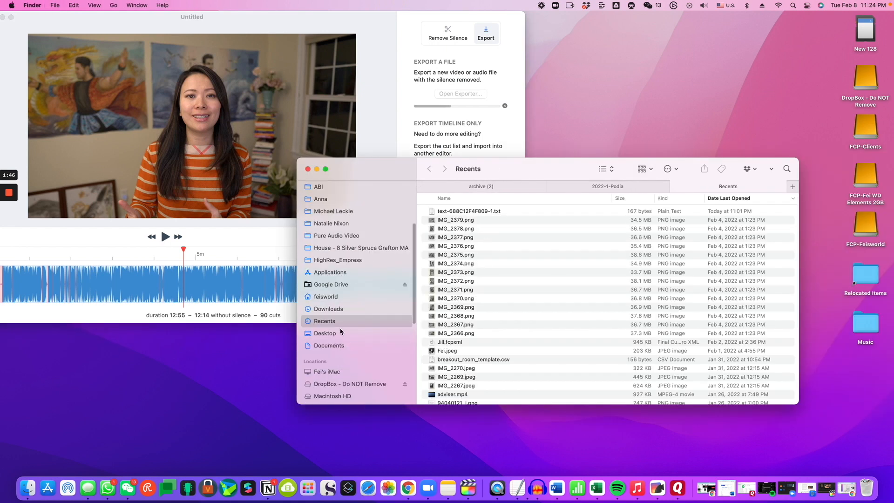
Locate Podia_without_silence.mp4 at the top of the Downloads folder
{"action": "left_click", "coordinate": [328, 308]}
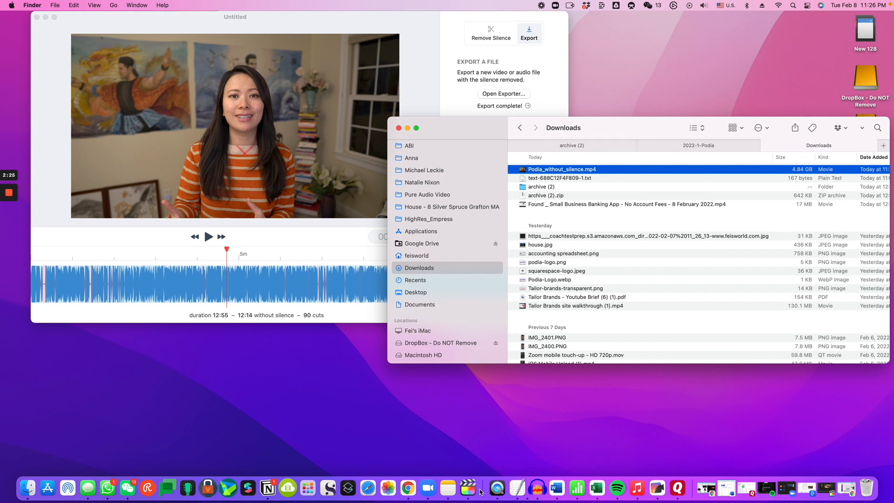
{"action": "mouse_move", "coordinate": [468, 486]}
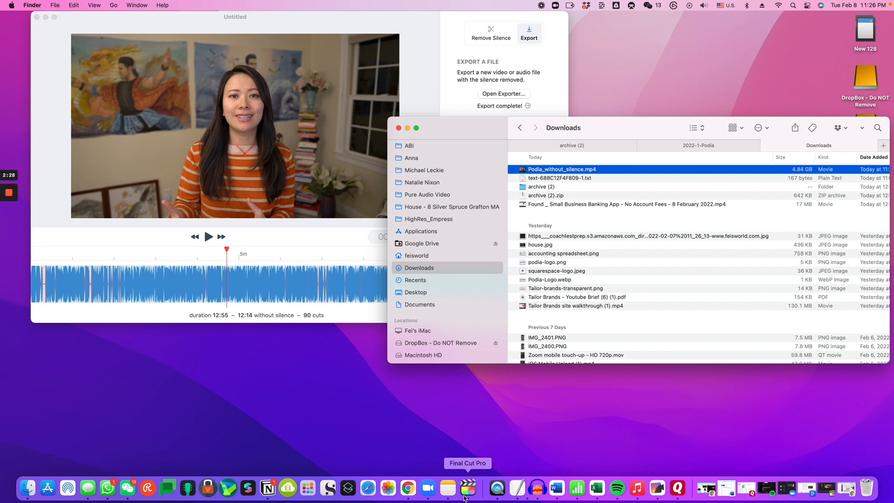
Launch Final Cut Pro and skim the Podia_without_silence clip in the Podia praise timeline
{"action": "left_click", "coordinate": [468, 488]}
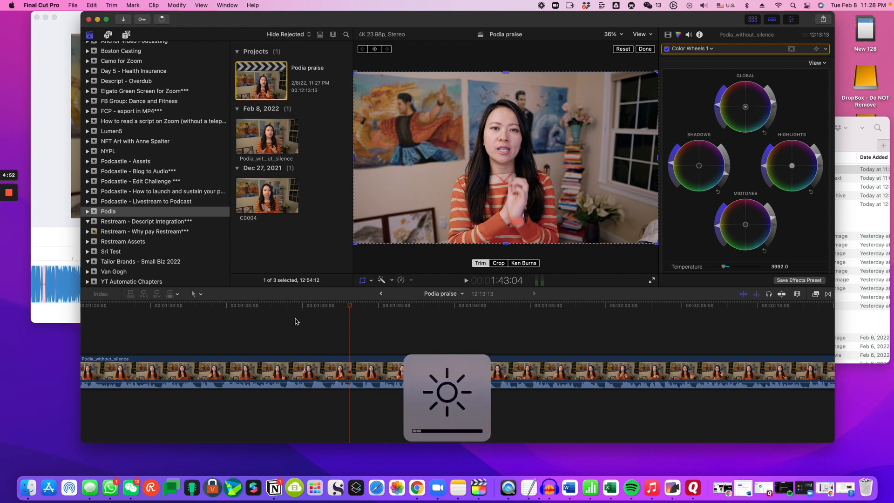
{"action": "left_click", "coordinate": [440, 307]}
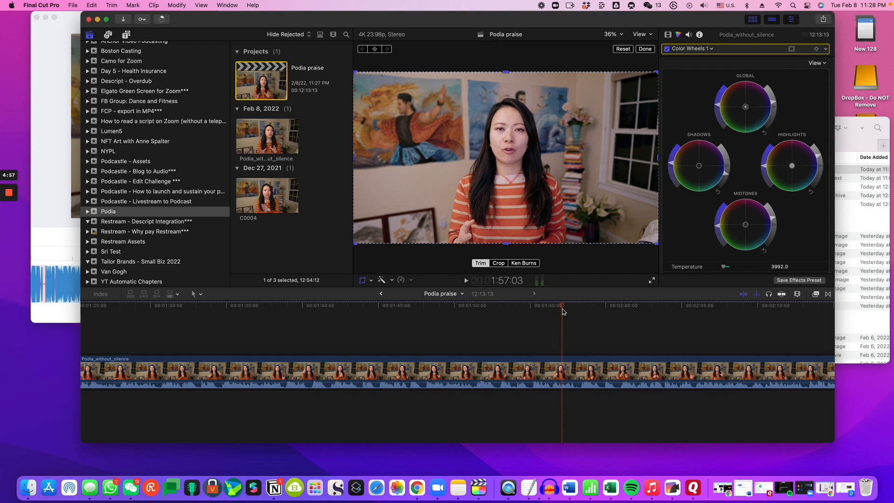
{"action": "mouse_move", "coordinate": [553, 313]}
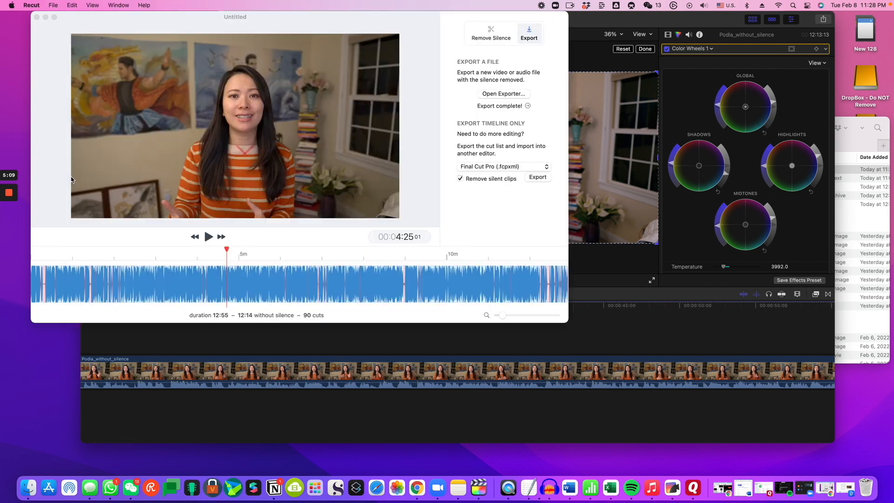
{"action": "left_click_drag", "start_coordinate": [235, 17], "coordinate": [266, 42]}
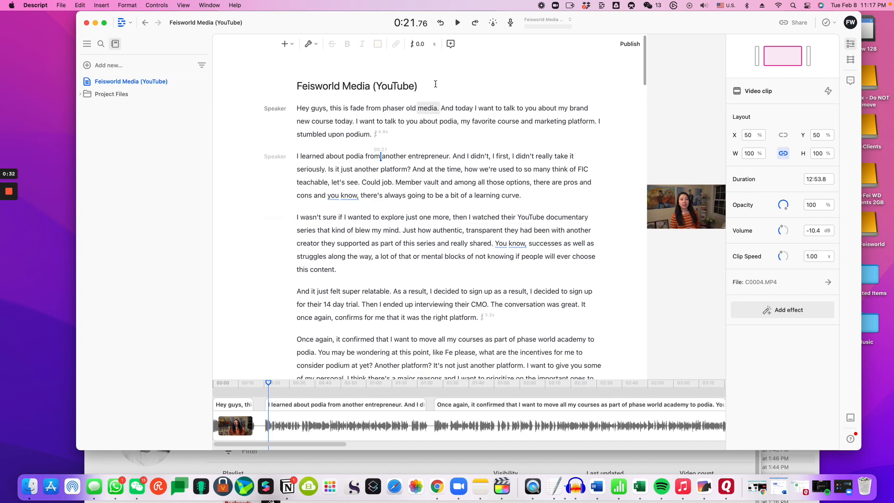
{"action": "mouse_move", "coordinate": [309, 44]}
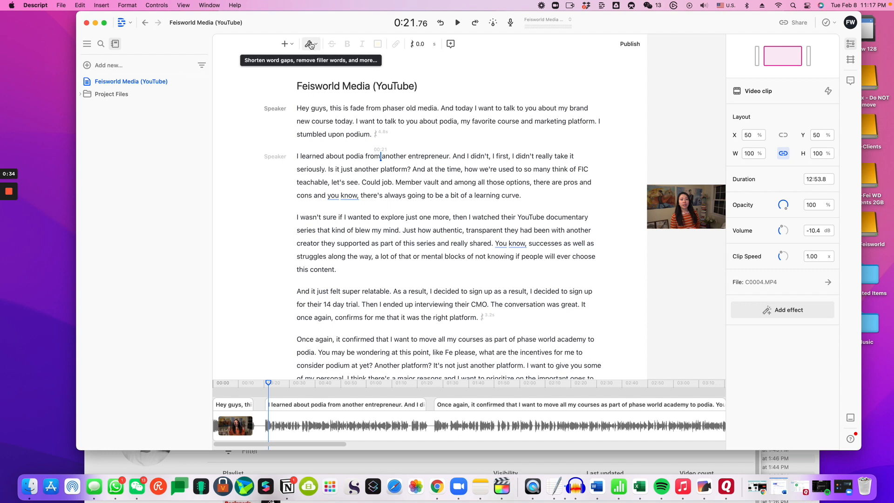
Shorten every long word gap in the transcript at once via Apply to all
{"action": "left_click", "coordinate": [310, 44]}
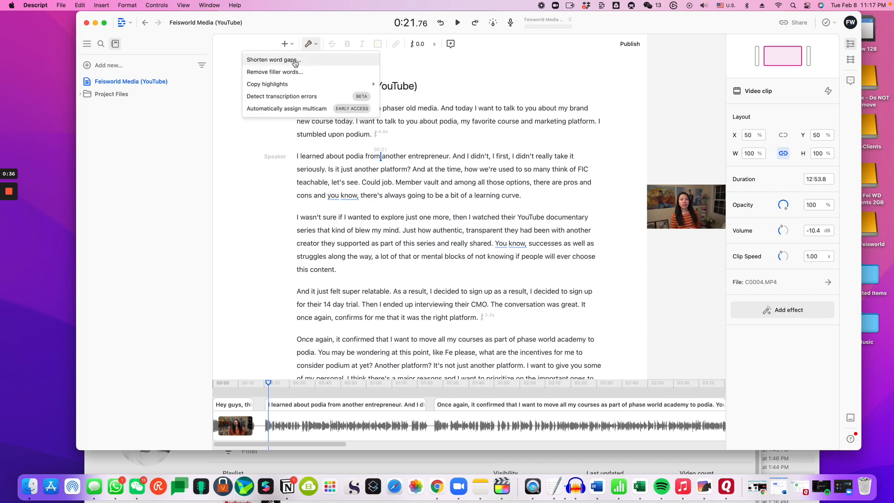
{"action": "left_click", "coordinate": [276, 60]}
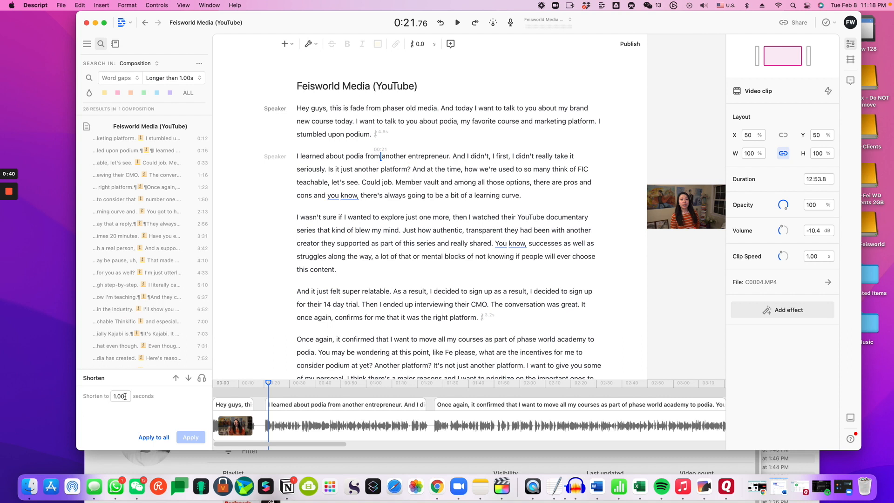
{"action": "left_click", "coordinate": [120, 396]}
{"action": "type", "text": ".5"}
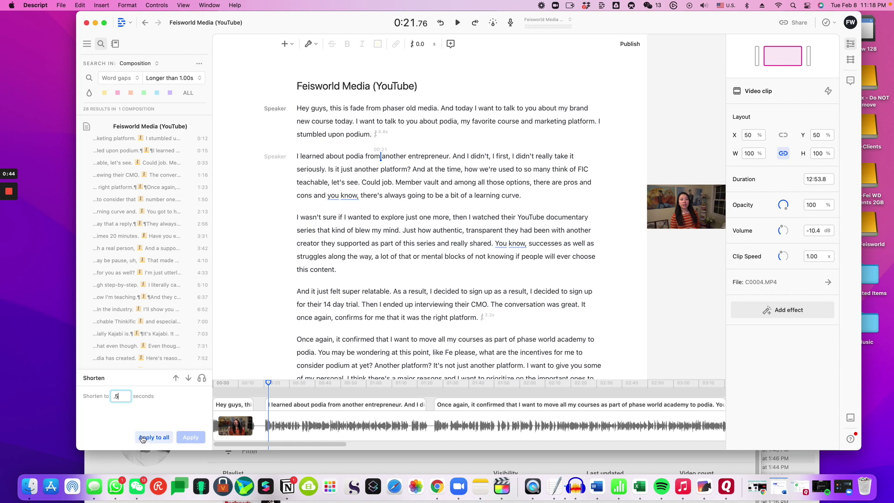
{"action": "left_click", "coordinate": [154, 438]}
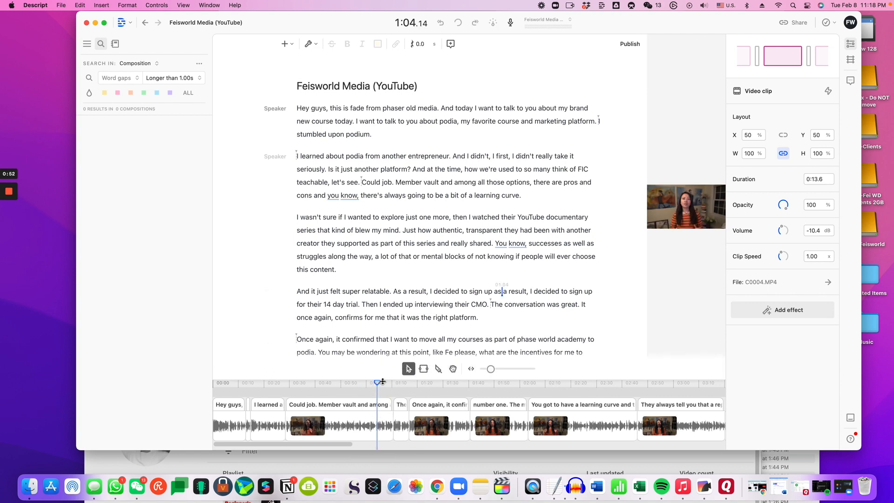
Delete all detected filler words from the transcript via Apply to all
{"action": "left_click", "coordinate": [309, 44]}
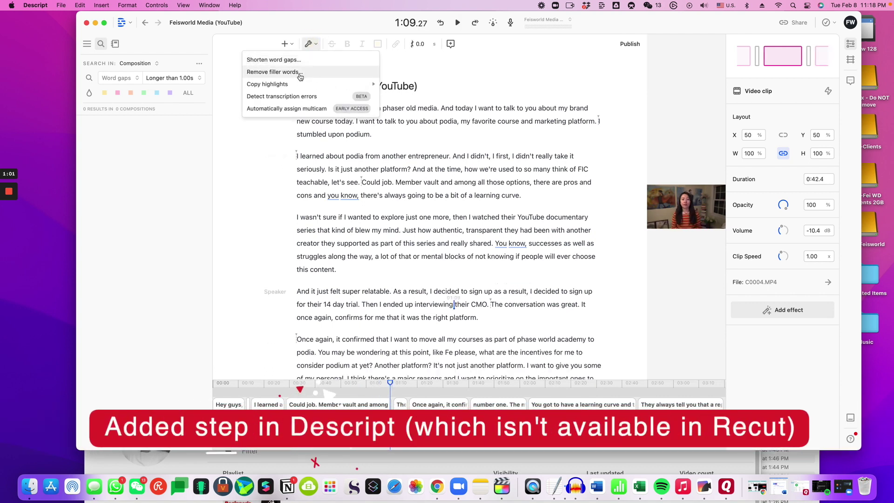
{"action": "left_click", "coordinate": [272, 72]}
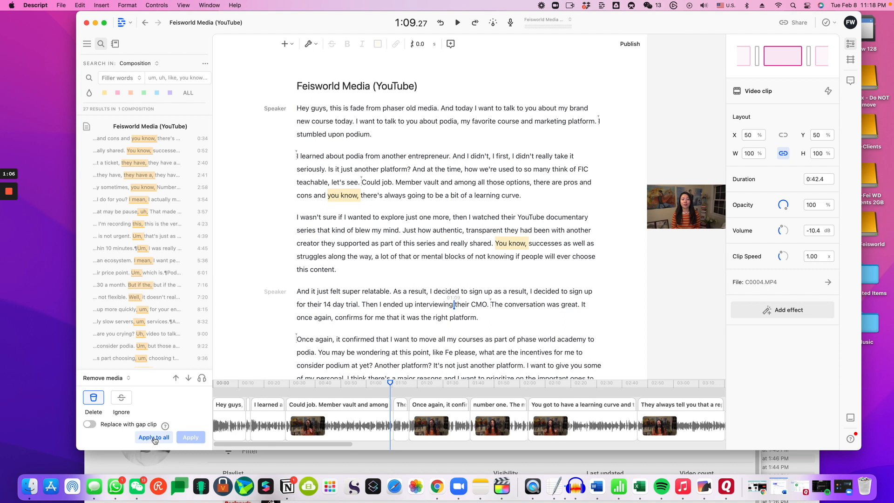
{"action": "left_click", "coordinate": [153, 437]}
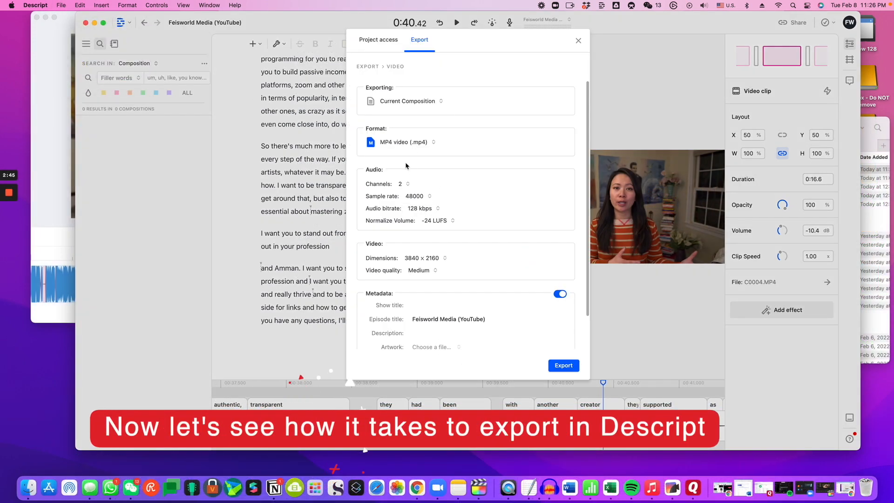
Confirm the output dimensions and start the MP4 video export
{"action": "left_click", "coordinate": [423, 258]}
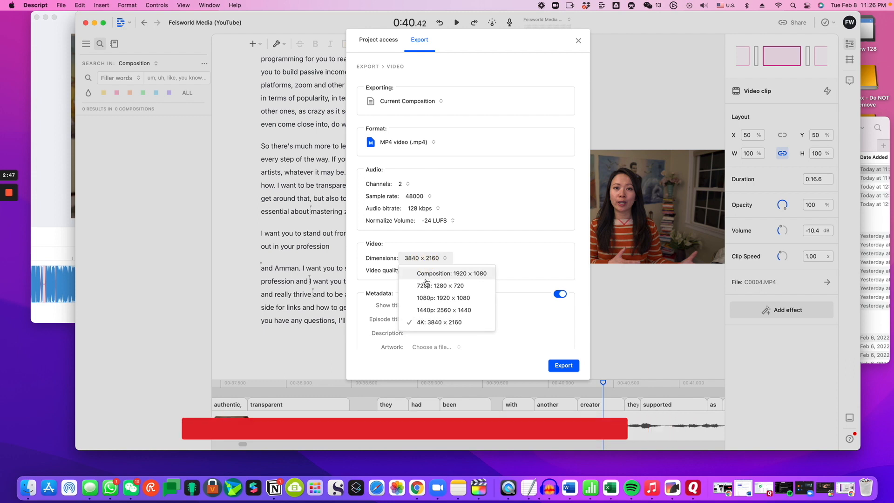
{"action": "left_click", "coordinate": [564, 365]}
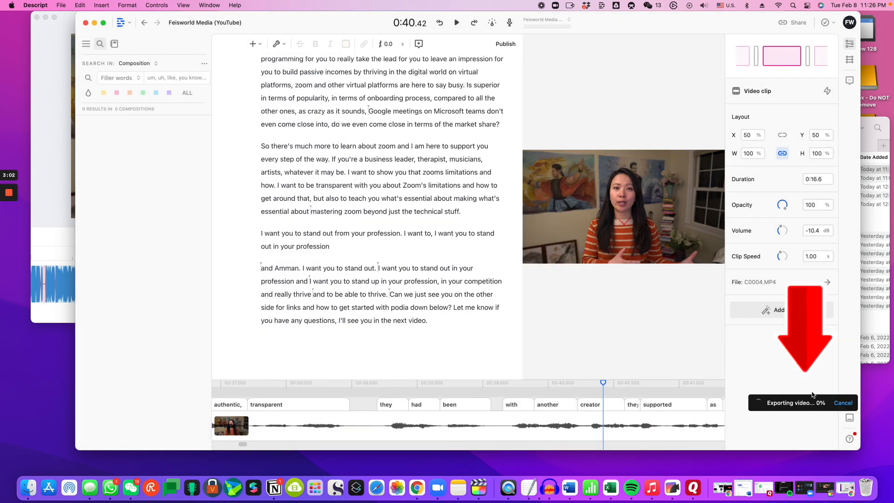
{"action": "mouse_move", "coordinate": [815, 379]}
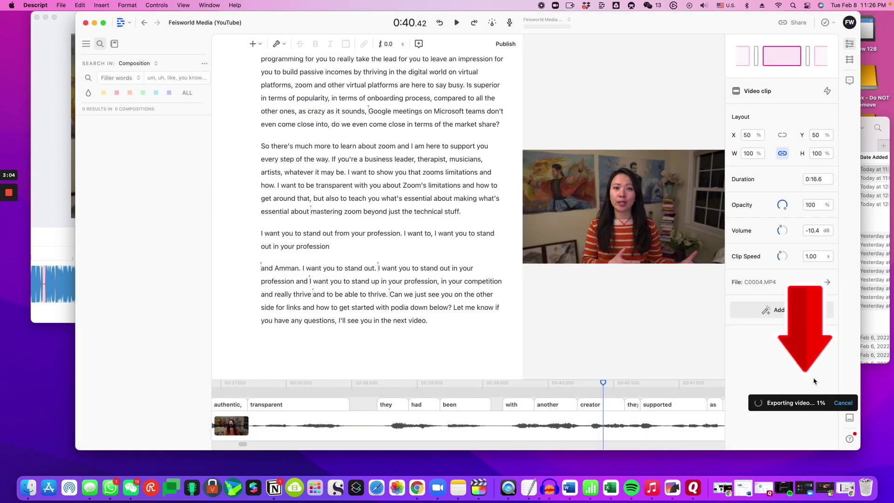
{"action": "mouse_move", "coordinate": [818, 365]}
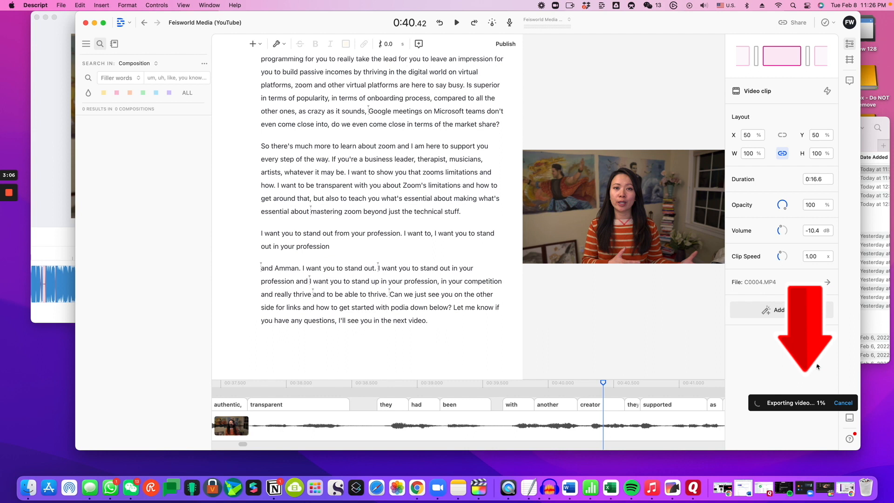